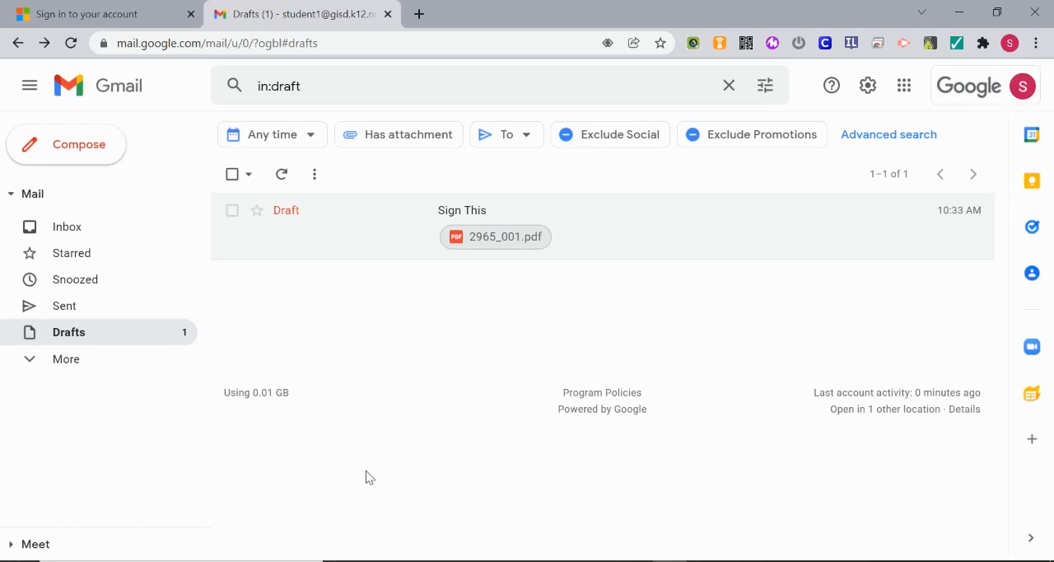
mouse_move(379, 478)
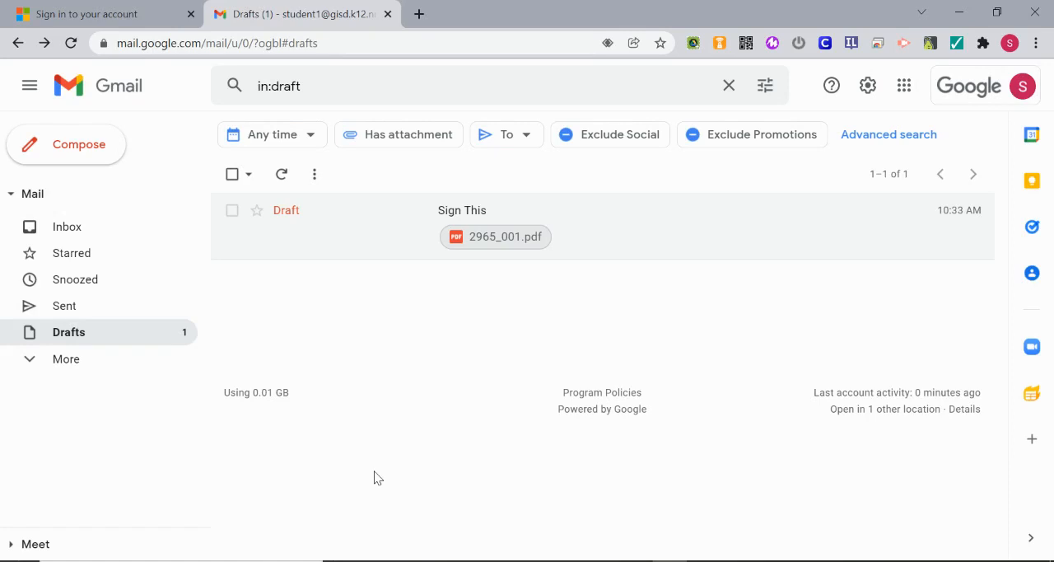
mouse_move(449, 427)
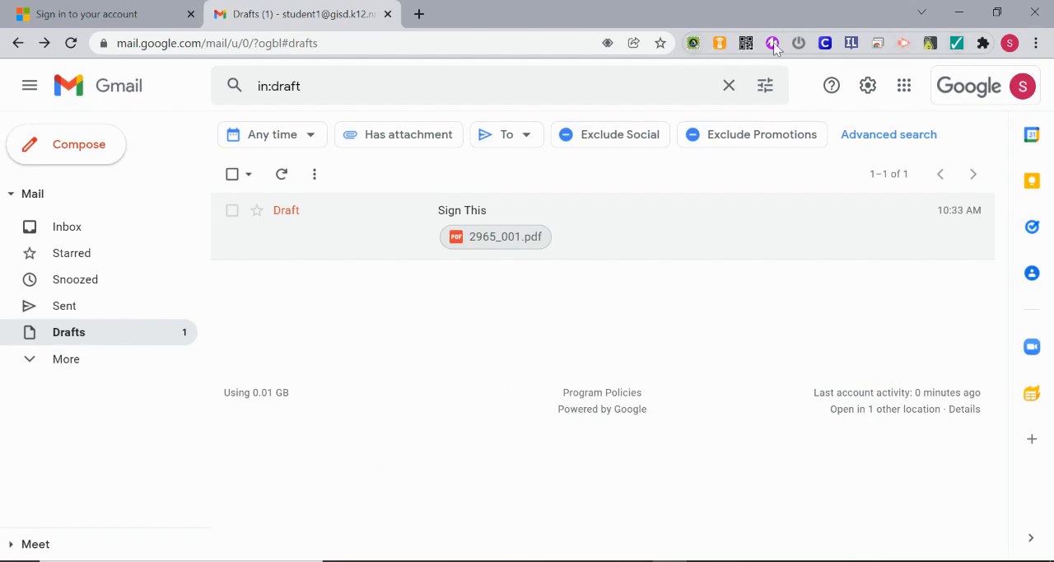
Pin the Kami extension to the Chrome toolbar and launch it from its icon.
left_click(774, 43)
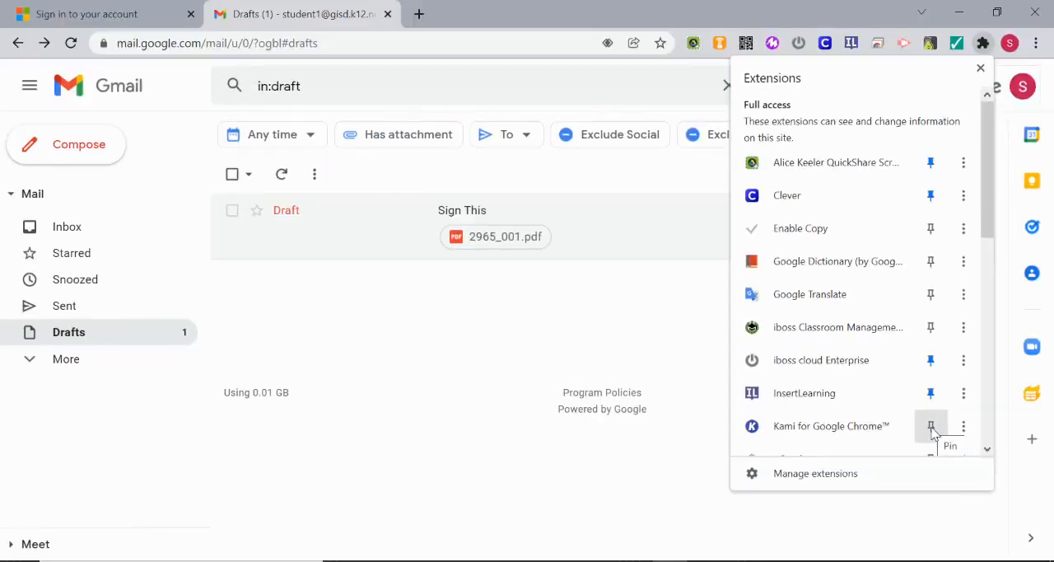
left_click(930, 425)
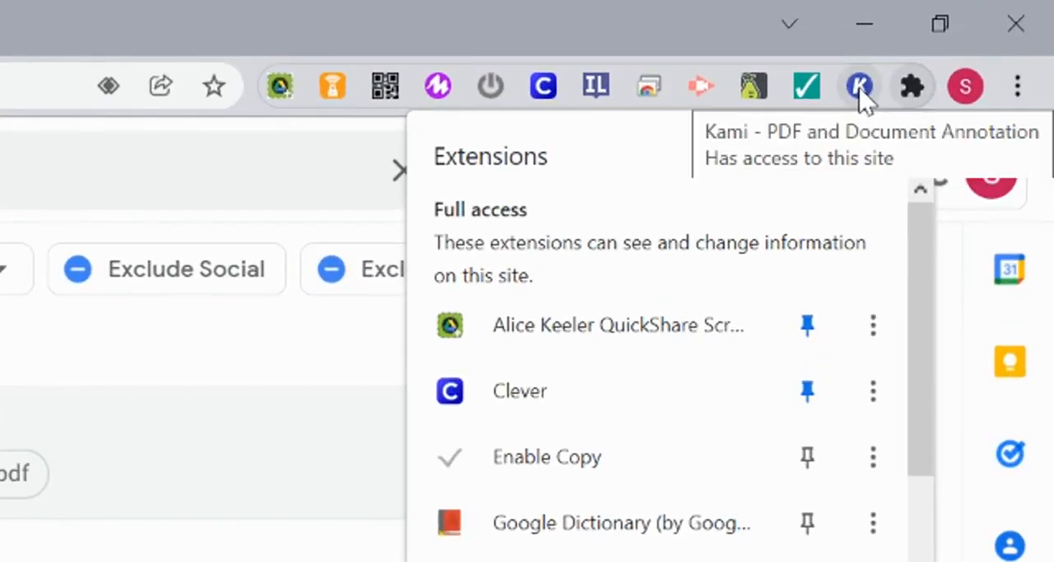
left_click(860, 85)
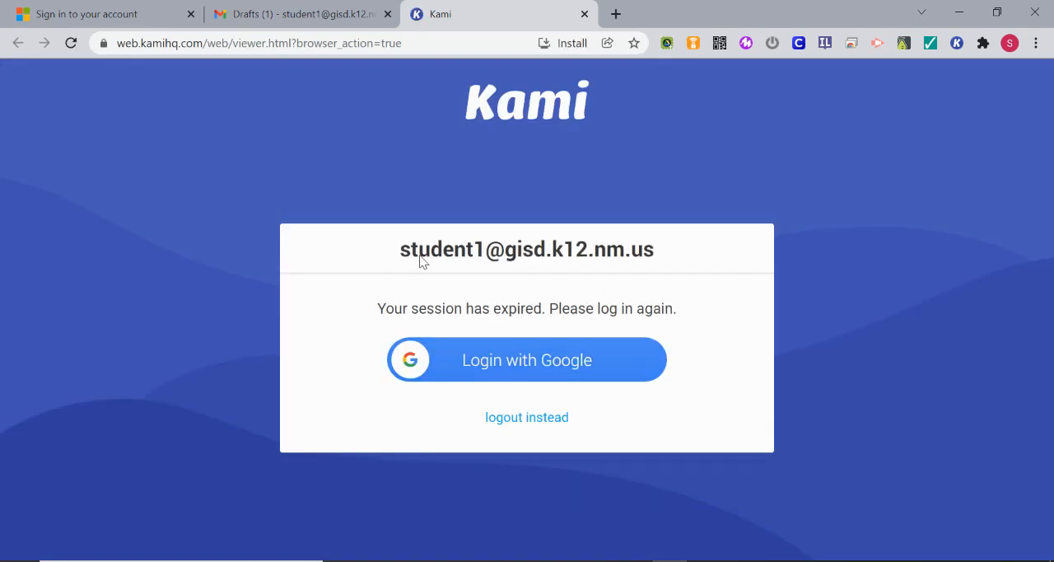
Sign in to Kami with the Student 1 Google account and allow Drive and Classroom access.
left_click(527, 359)
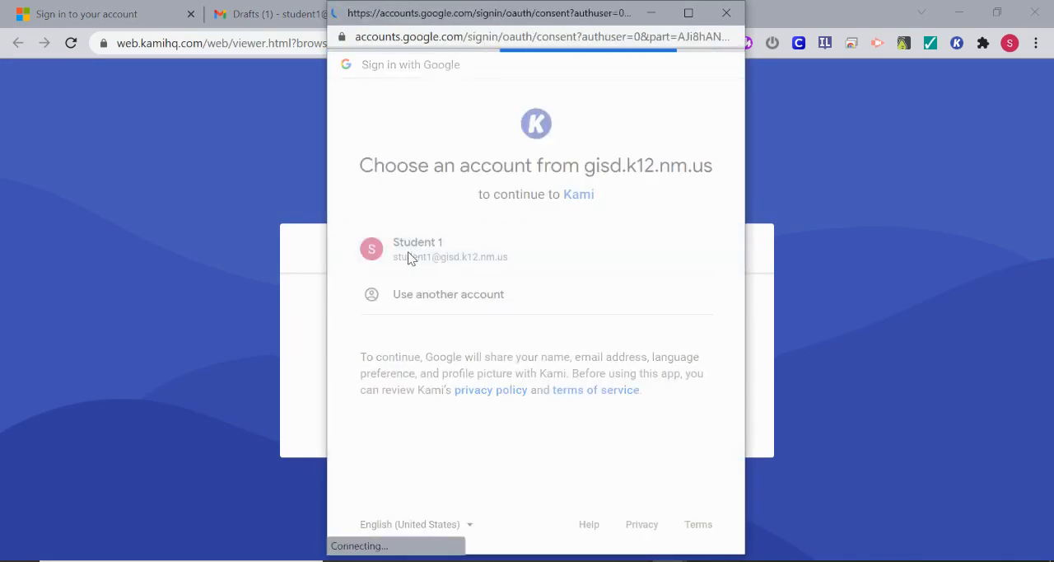
left_click(419, 249)
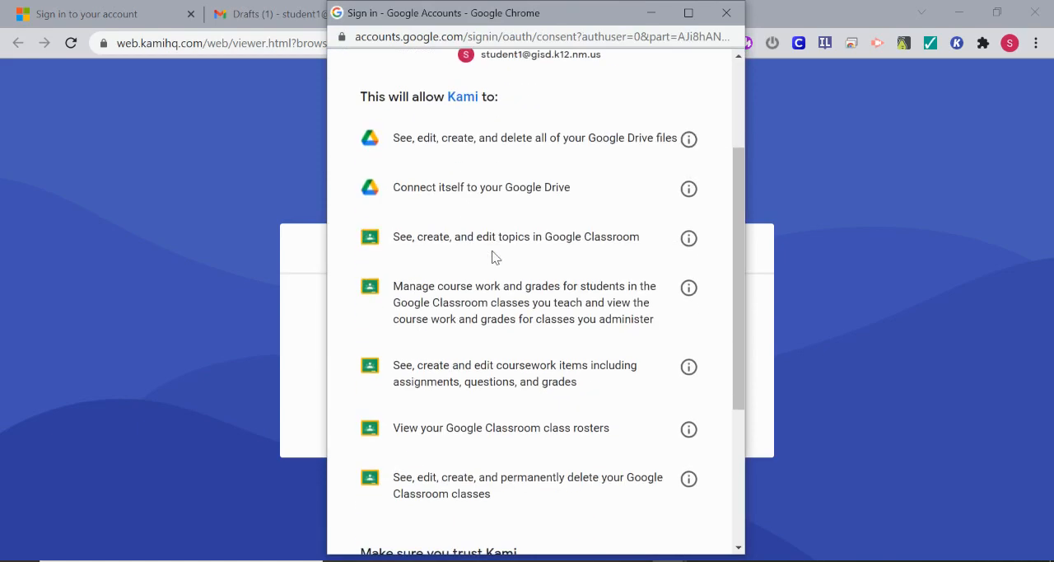
mouse_move(494, 283)
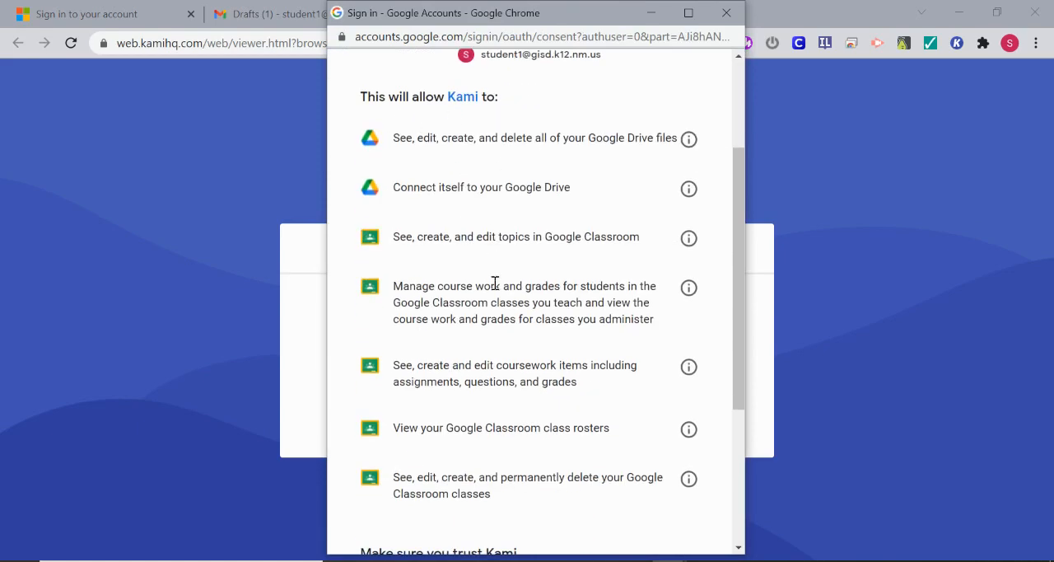
scroll("down", 3)
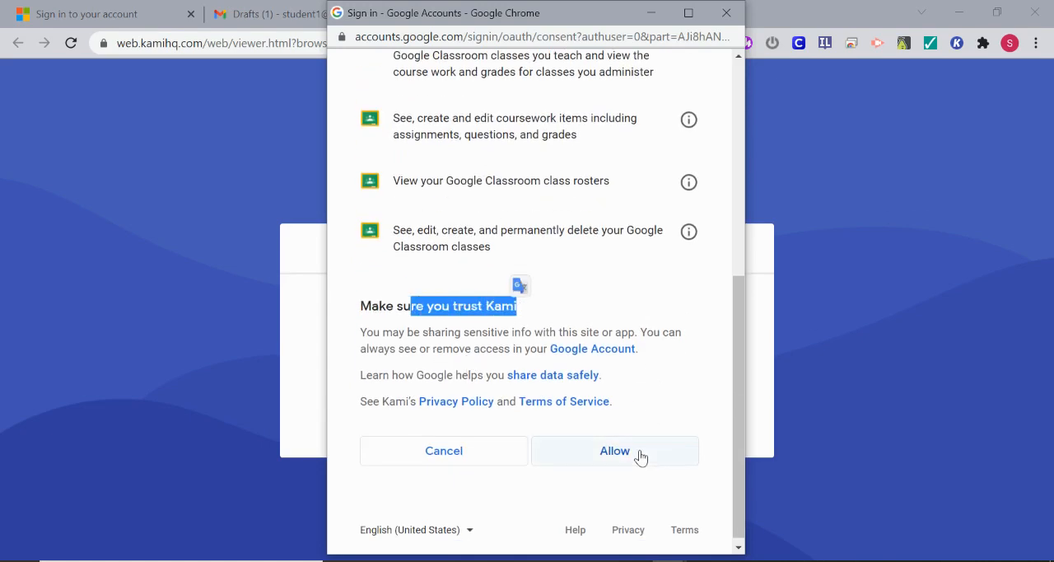
left_click(614, 451)
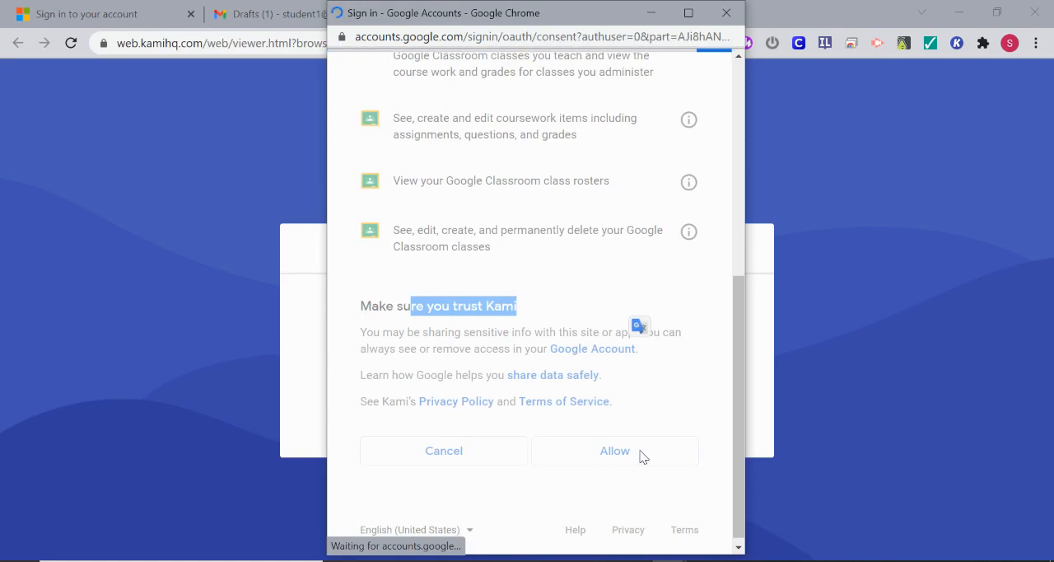
left_click(615, 451)
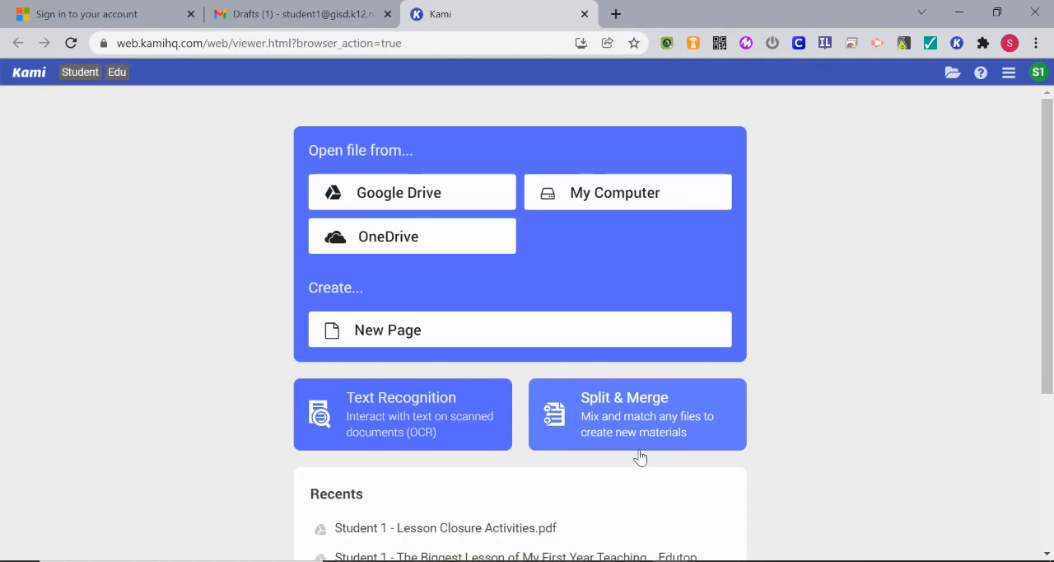
mouse_move(428, 274)
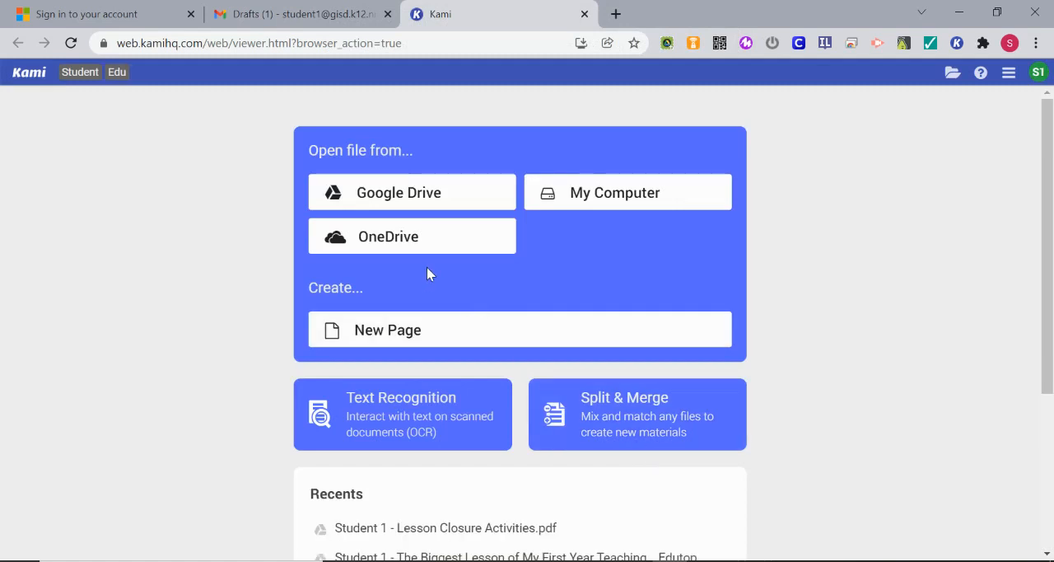
mouse_move(551, 198)
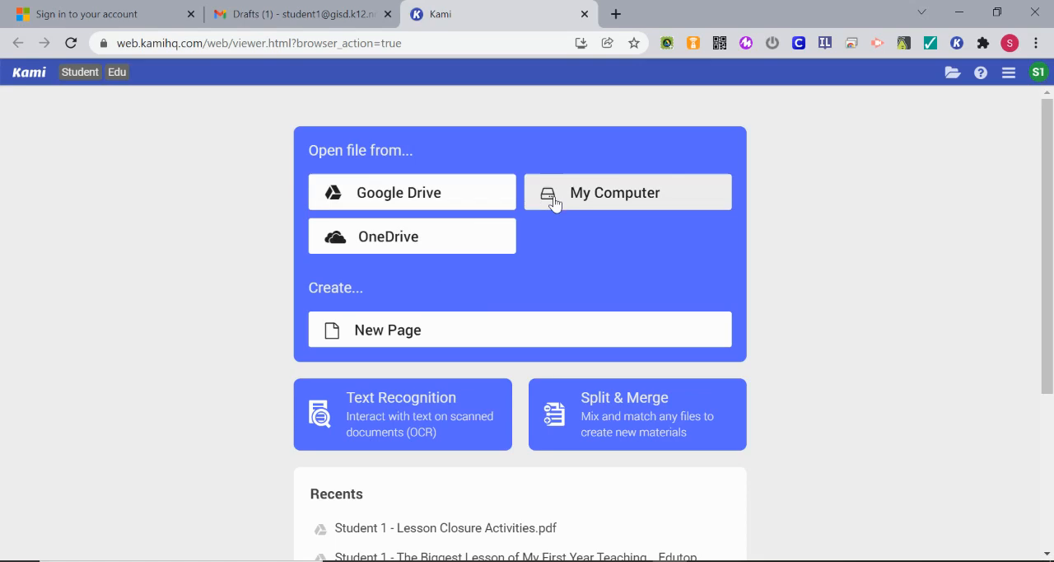
Preview the 2965_001.pdf attachment in Gmail, then choose My Computer as the file source in Kami.
left_click(99, 13)
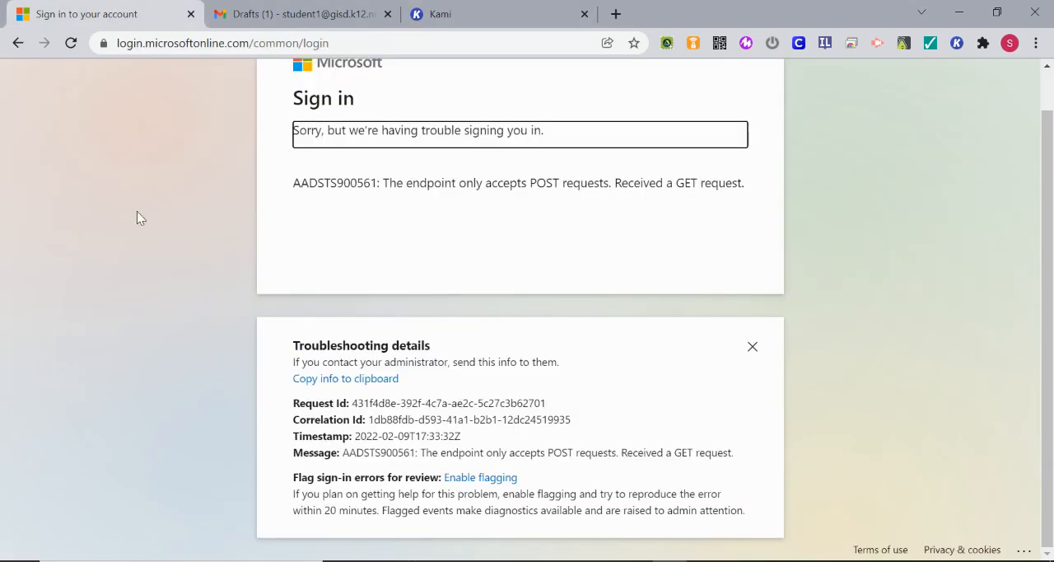
mouse_move(422, 107)
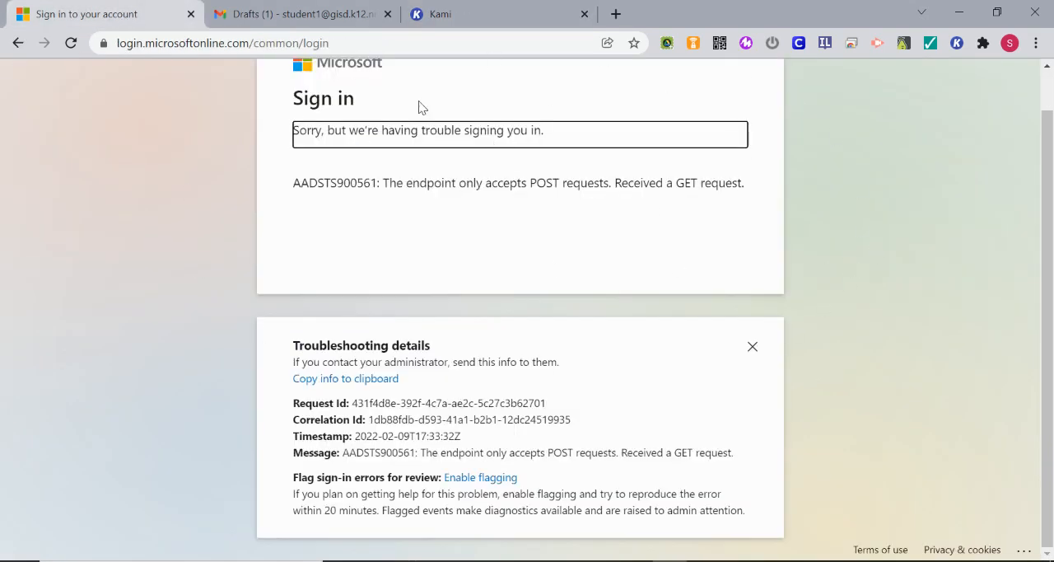
left_click(300, 13)
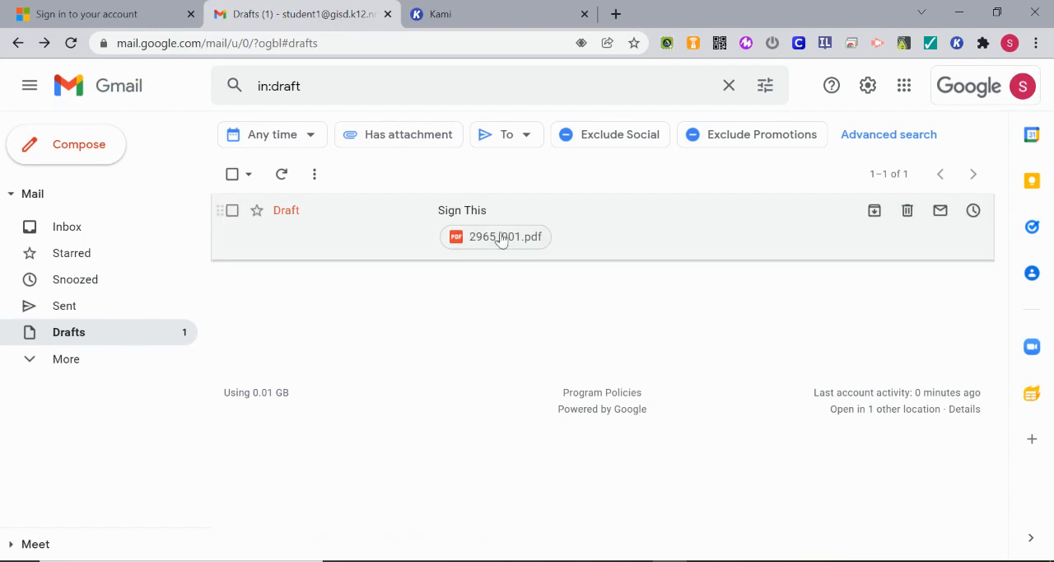
left_click(494, 237)
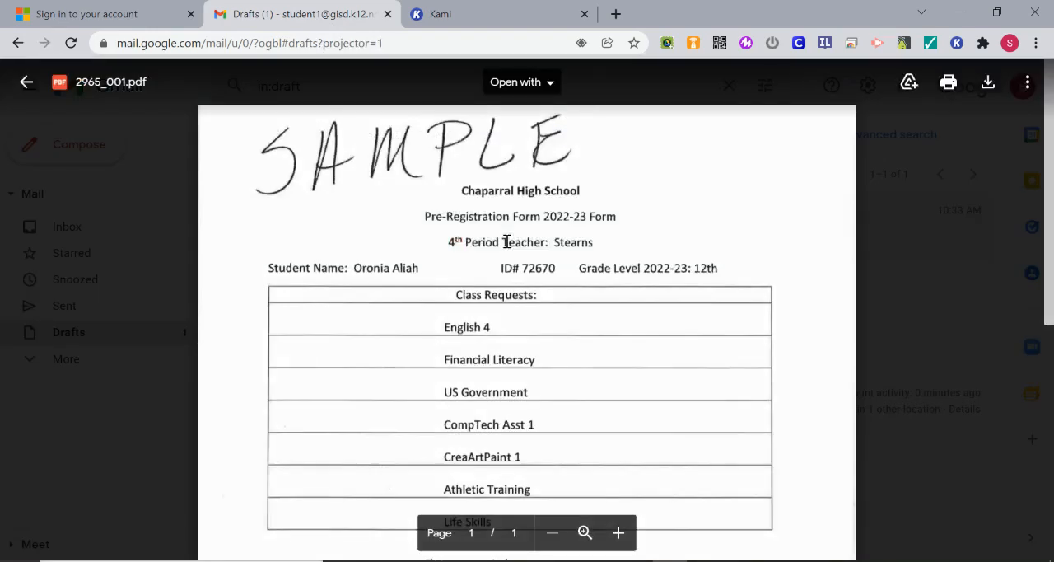
mouse_move(988, 90)
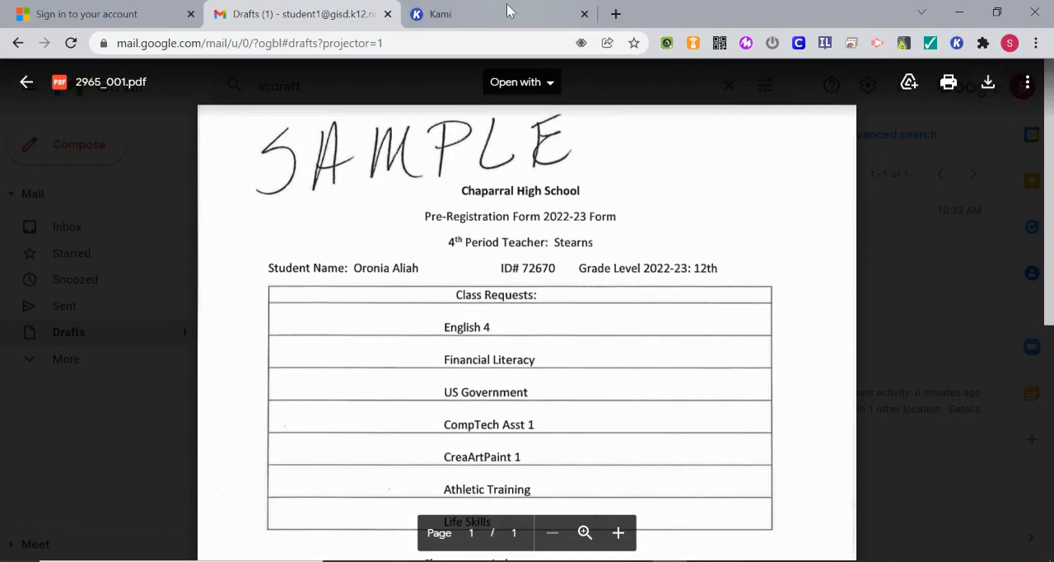
left_click(439, 13)
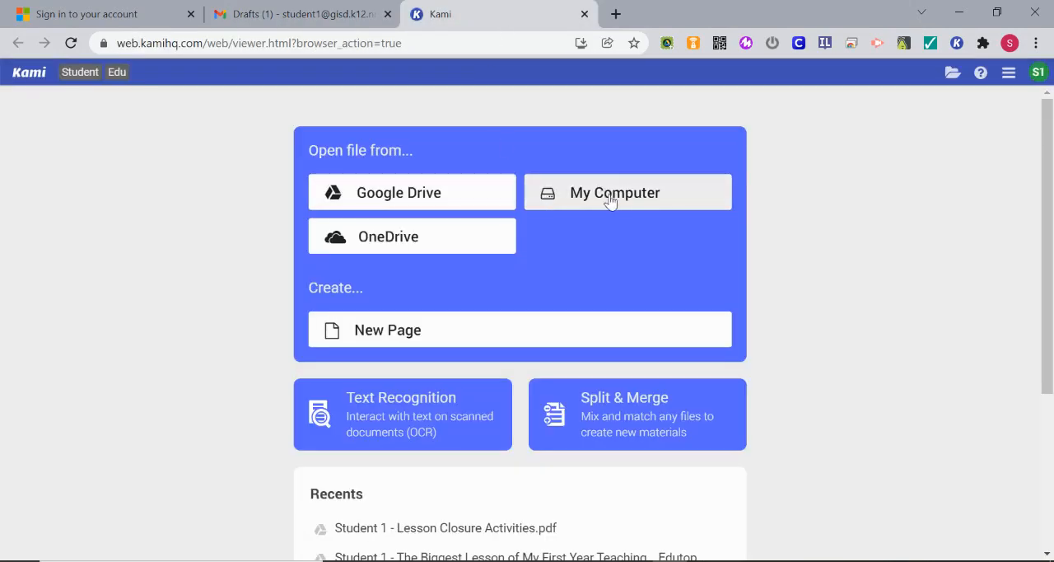
left_click(614, 192)
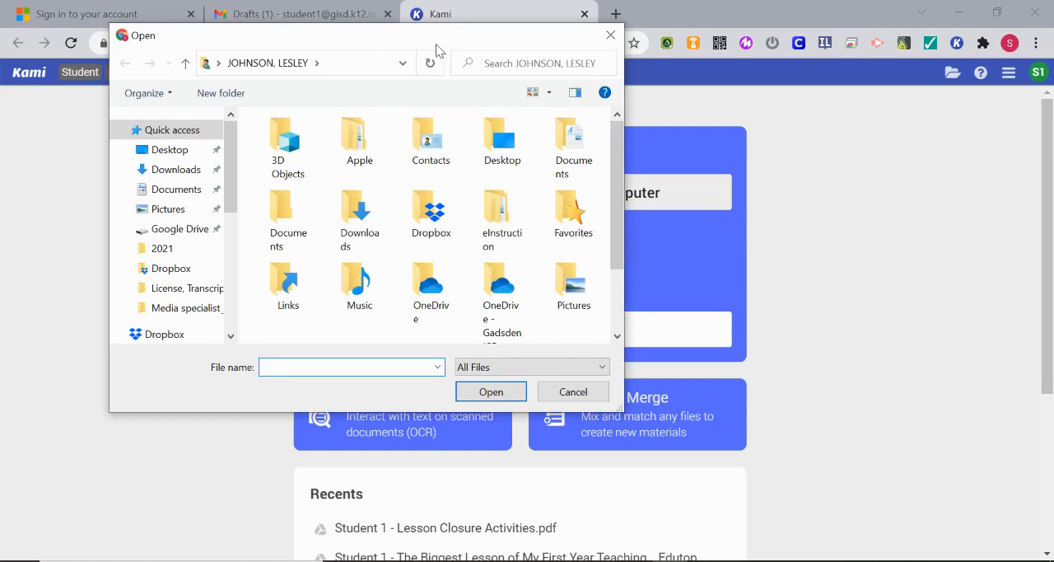
Send the previewed 2965_001.pdf from Gmail to Kami via Open with > Annotate with Kami.
left_click(299, 13)
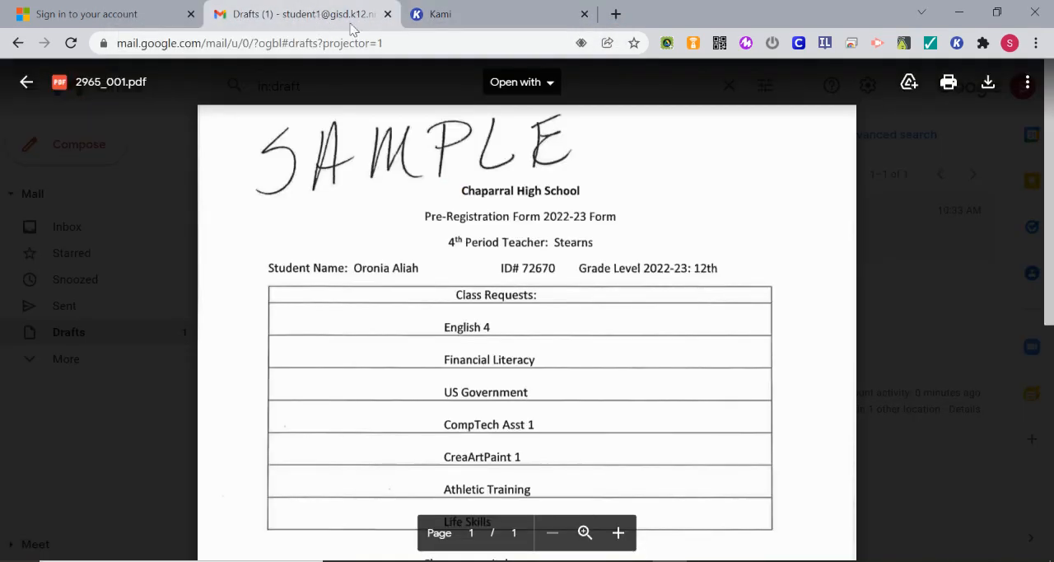
left_click(520, 82)
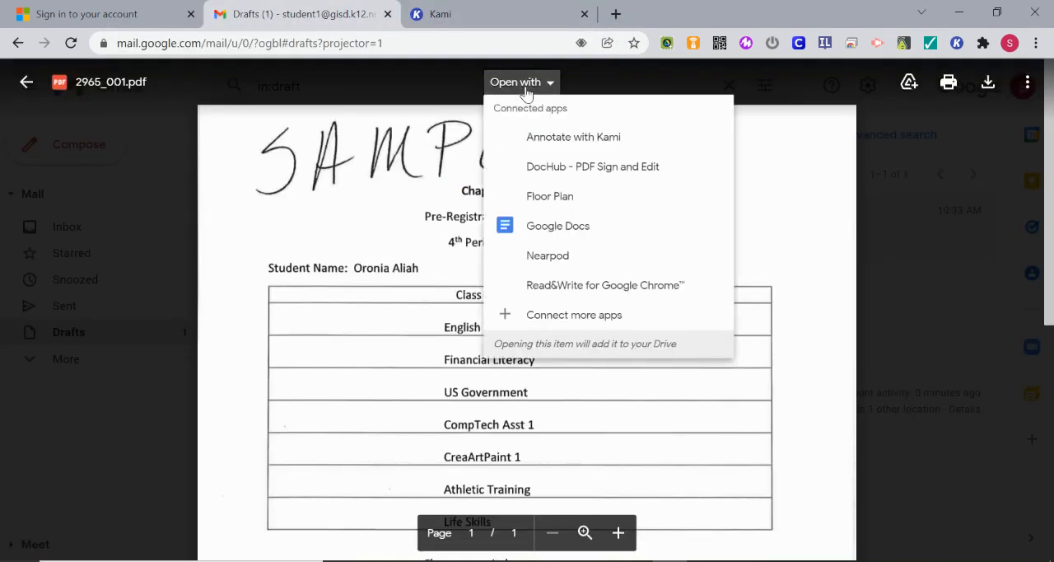
mouse_move(573, 137)
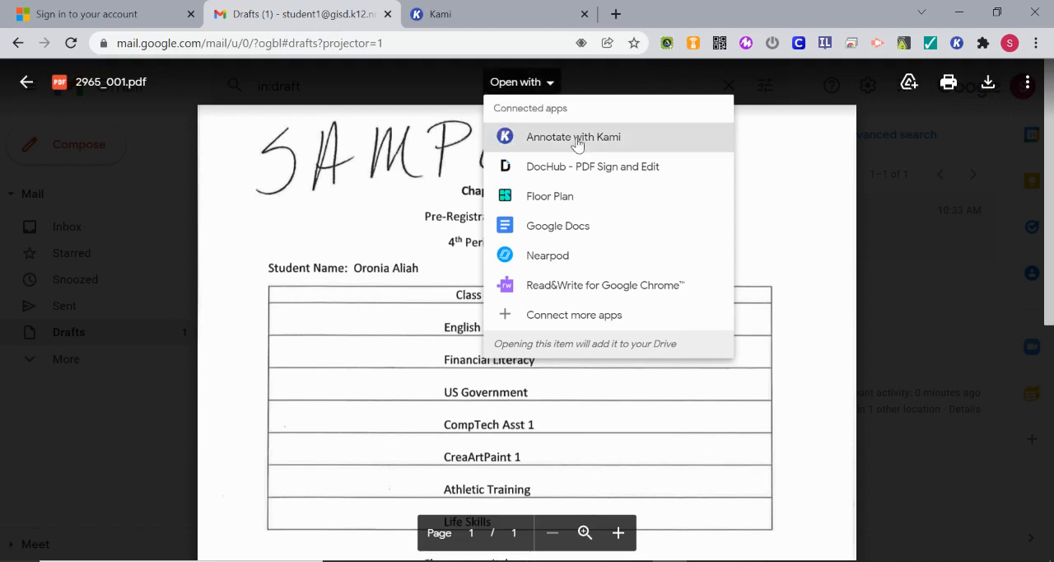
left_click(573, 137)
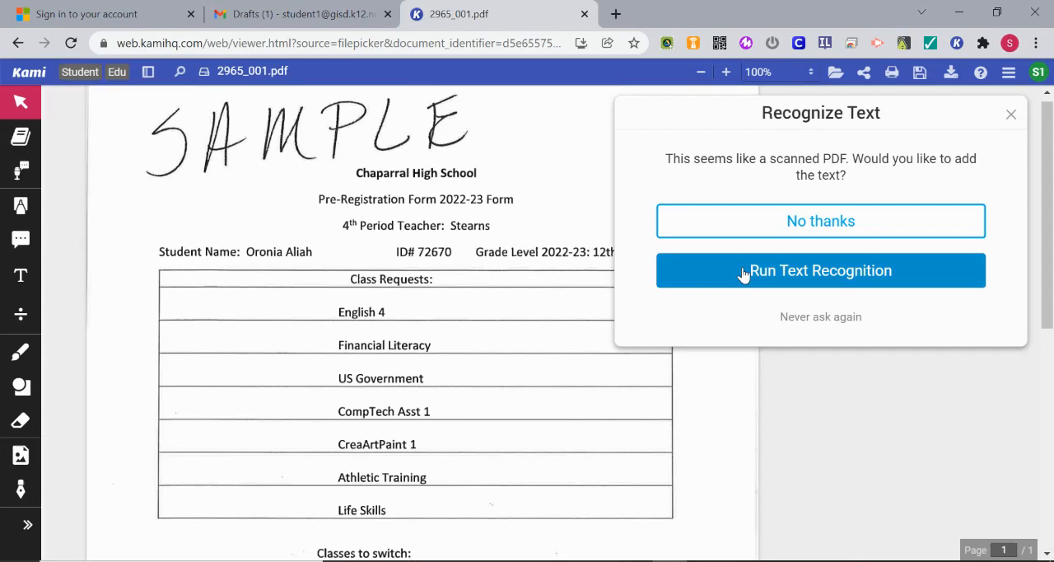
Dismiss the text-recognition upload prompt and start the Signature tool on the scanned form.
left_click(820, 270)
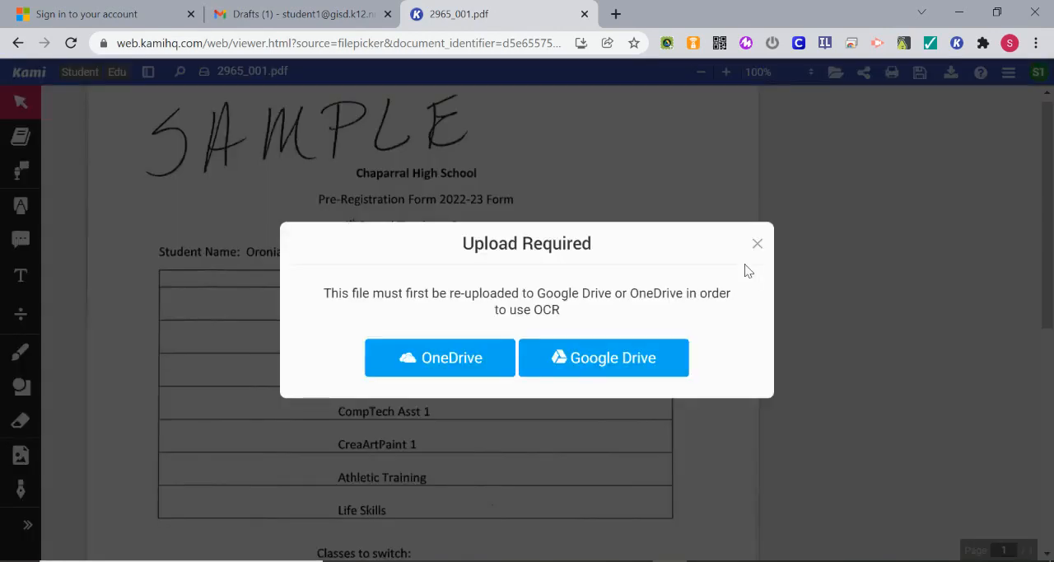
left_click(758, 243)
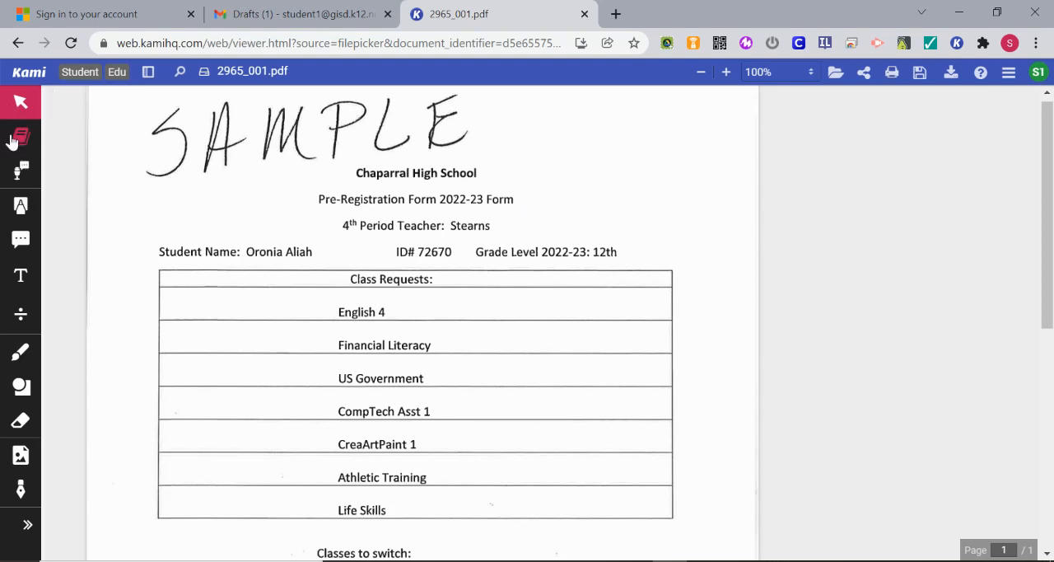
mouse_move(20, 387)
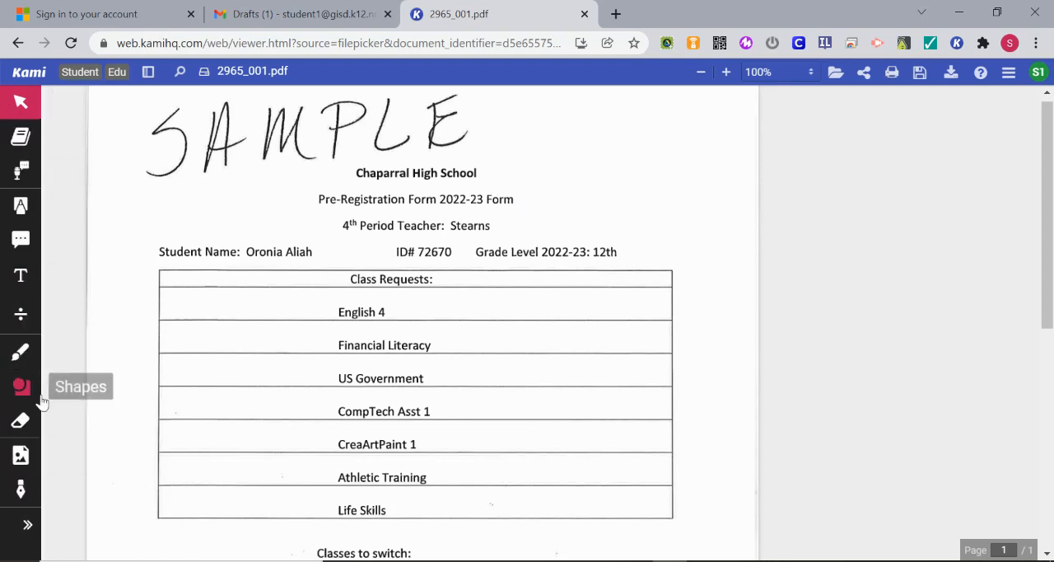
scroll("down", 3)
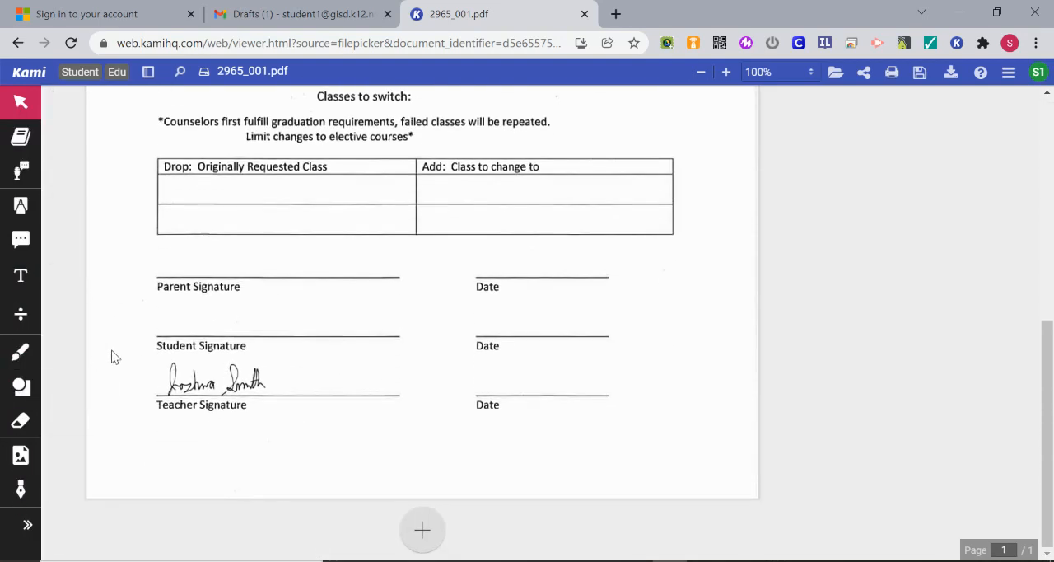
mouse_move(19, 487)
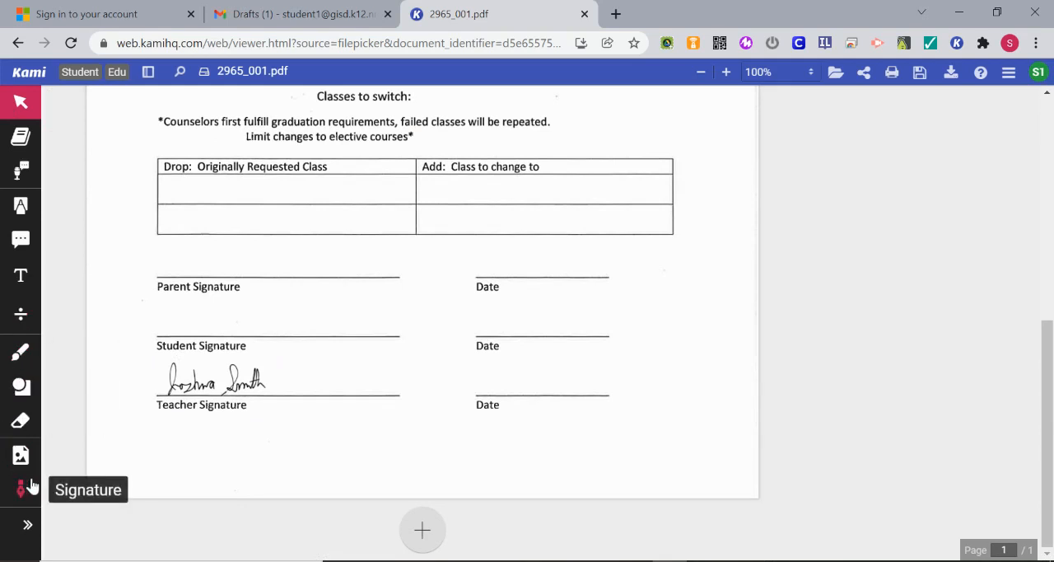
left_click(20, 487)
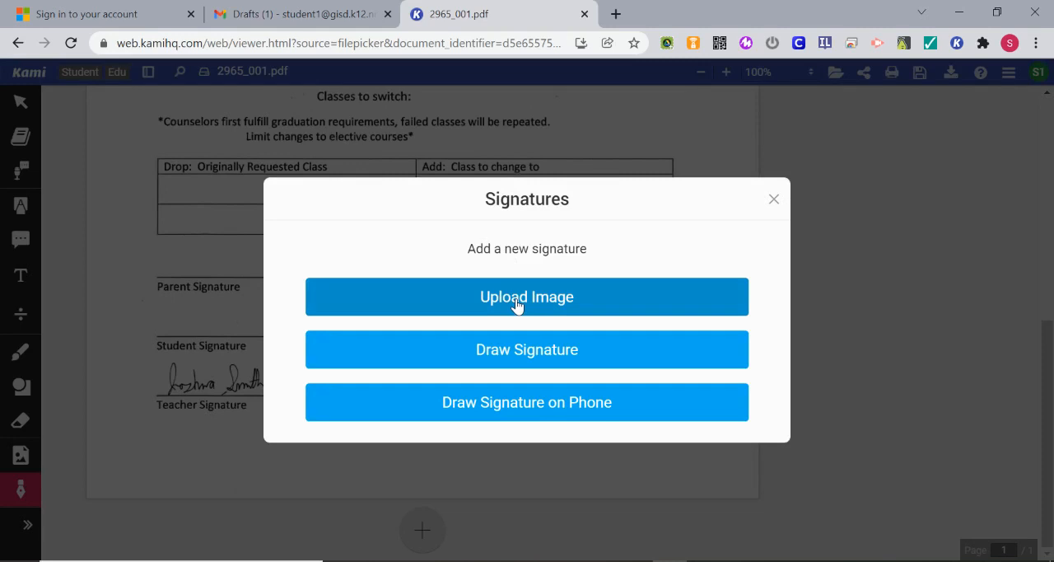
mouse_move(527, 349)
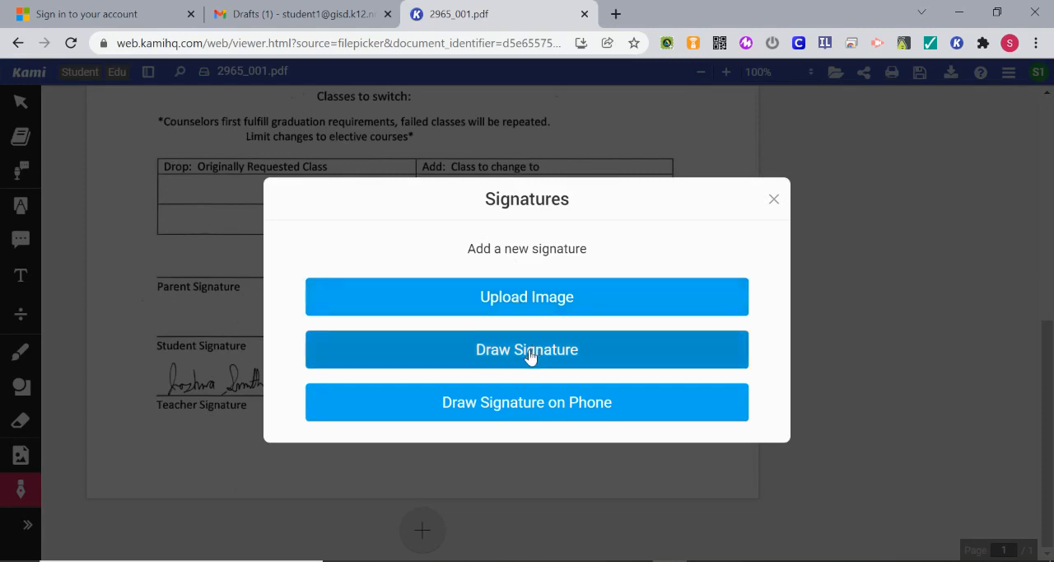
mouse_move(552, 409)
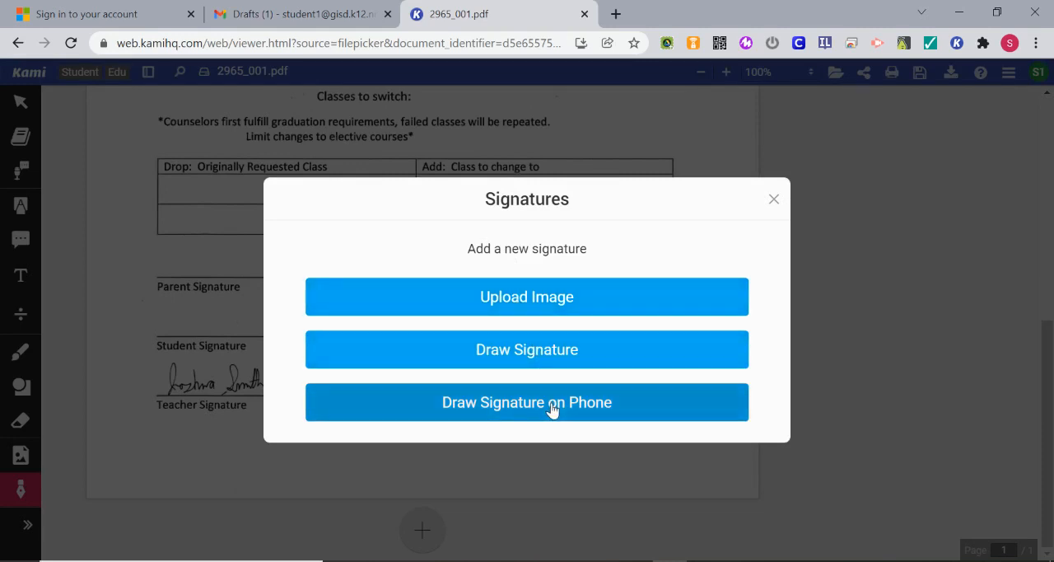
Draw a cursive 'Lesley' signature freehand and upload it to the signature list.
left_click(527, 349)
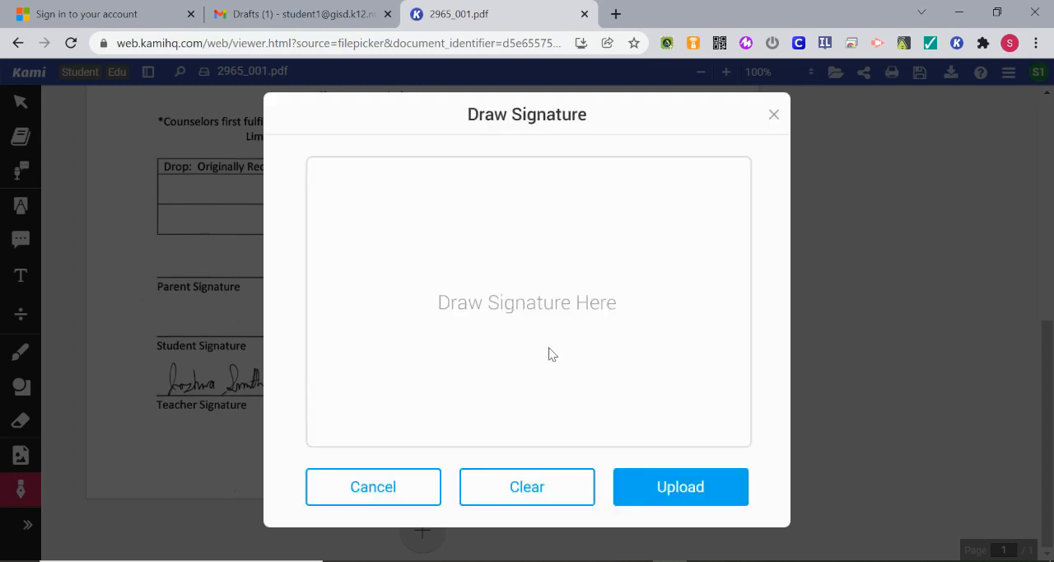
mouse_move(438, 349)
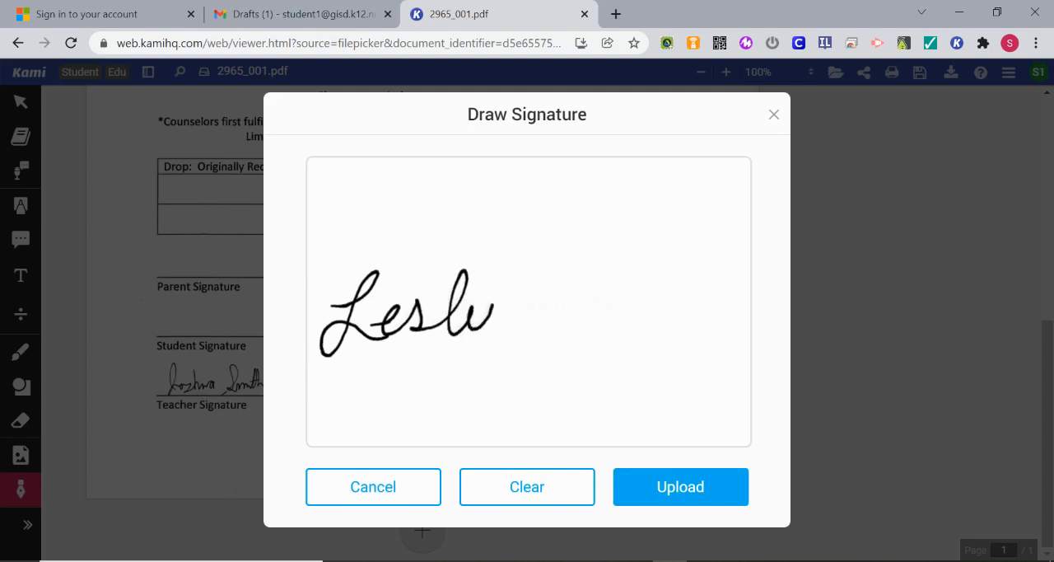
left_click_drag(477, 296, 519, 379)
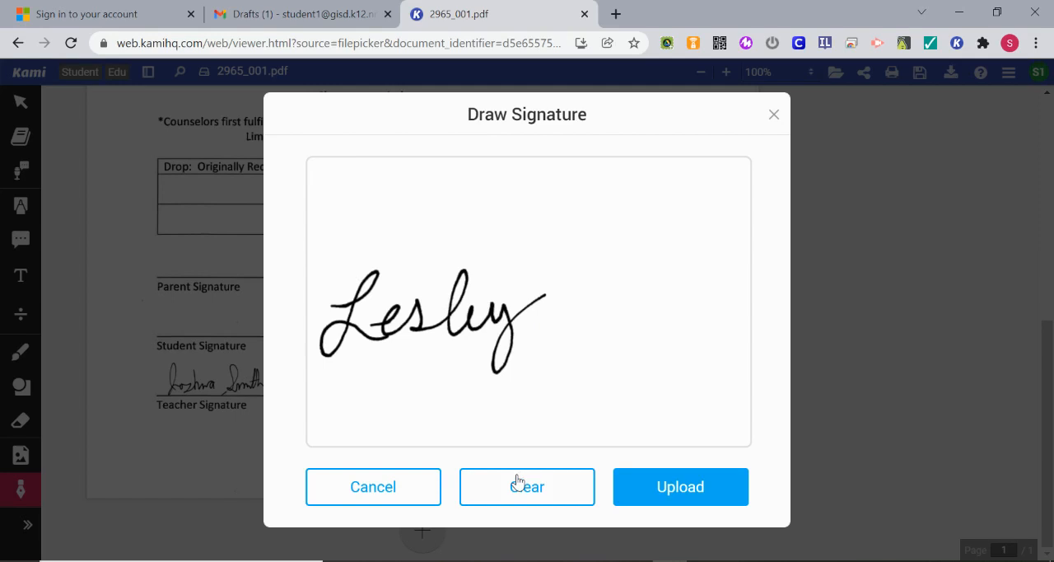
mouse_move(372, 486)
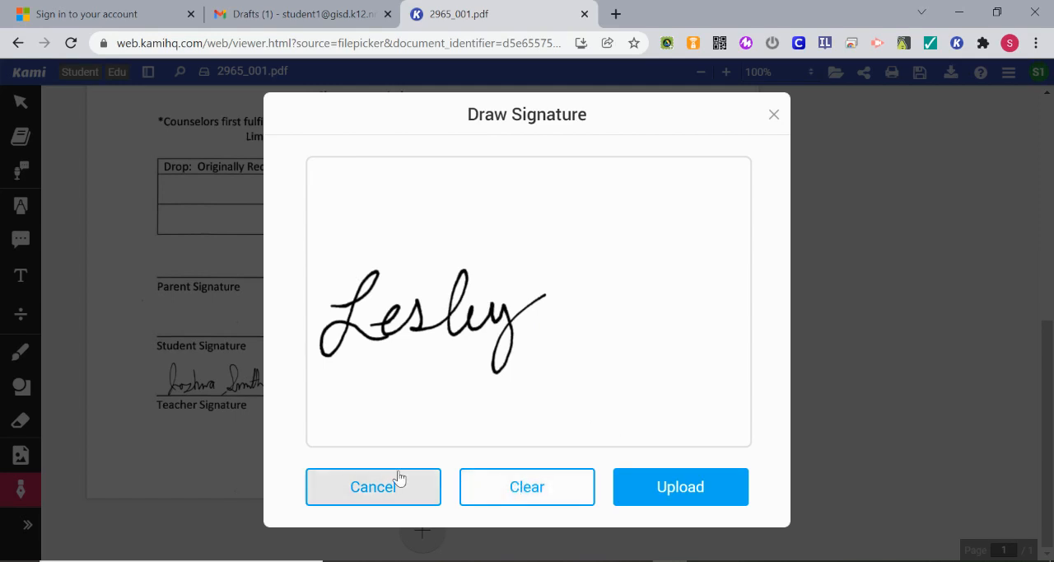
mouse_move(680, 485)
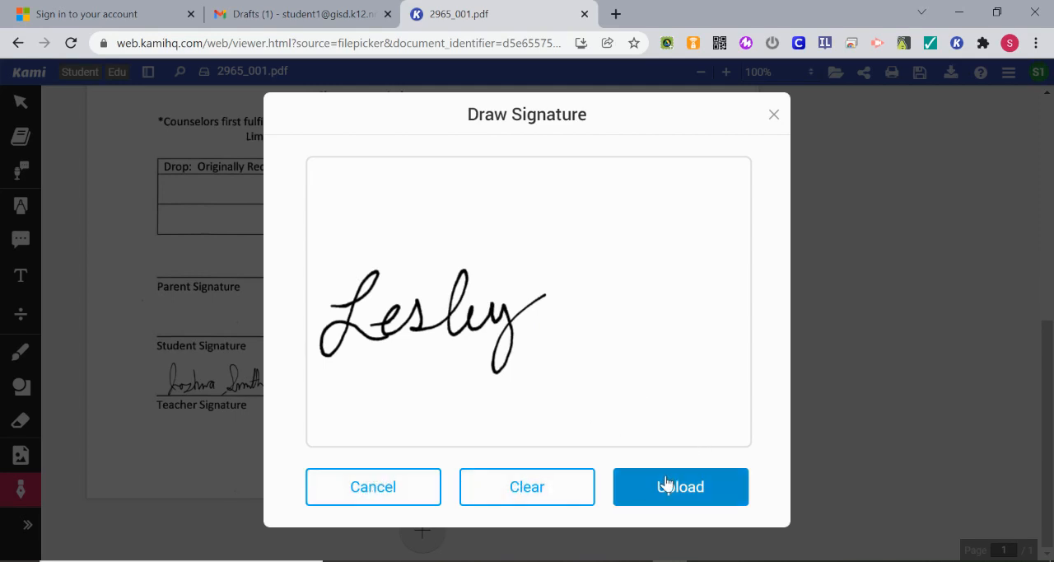
left_click(680, 485)
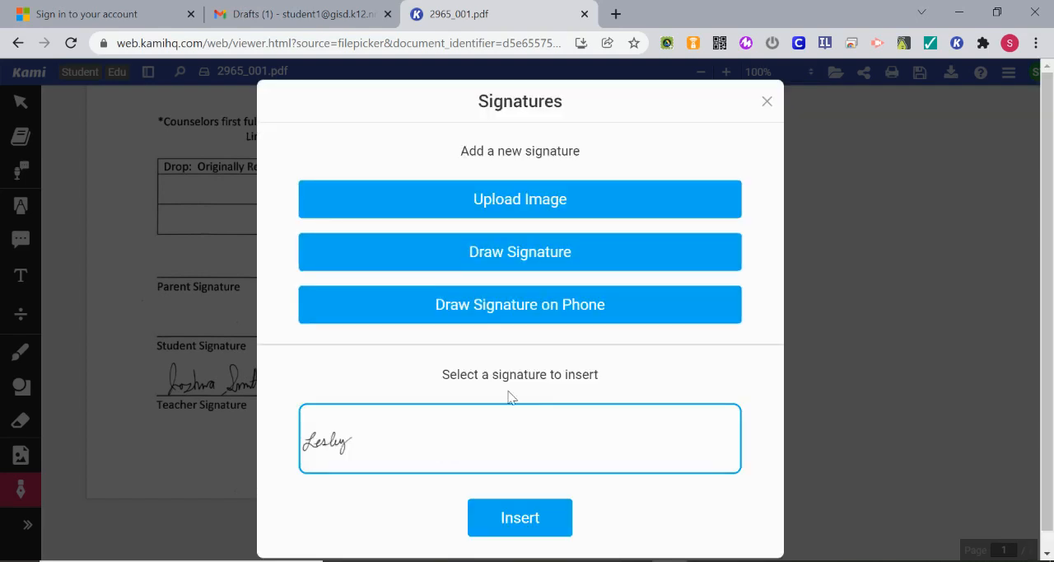
mouse_move(402, 445)
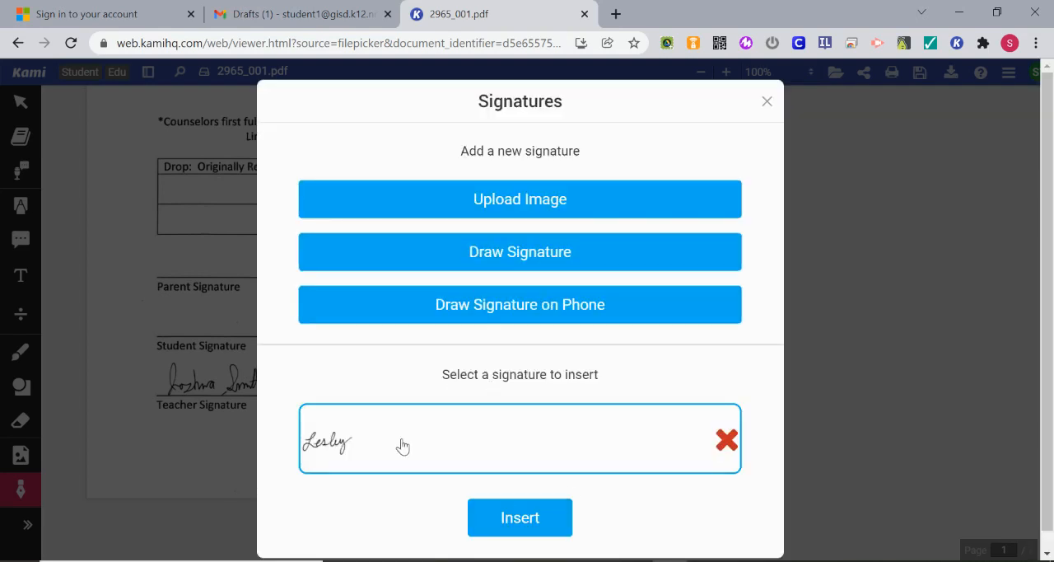
mouse_move(494, 224)
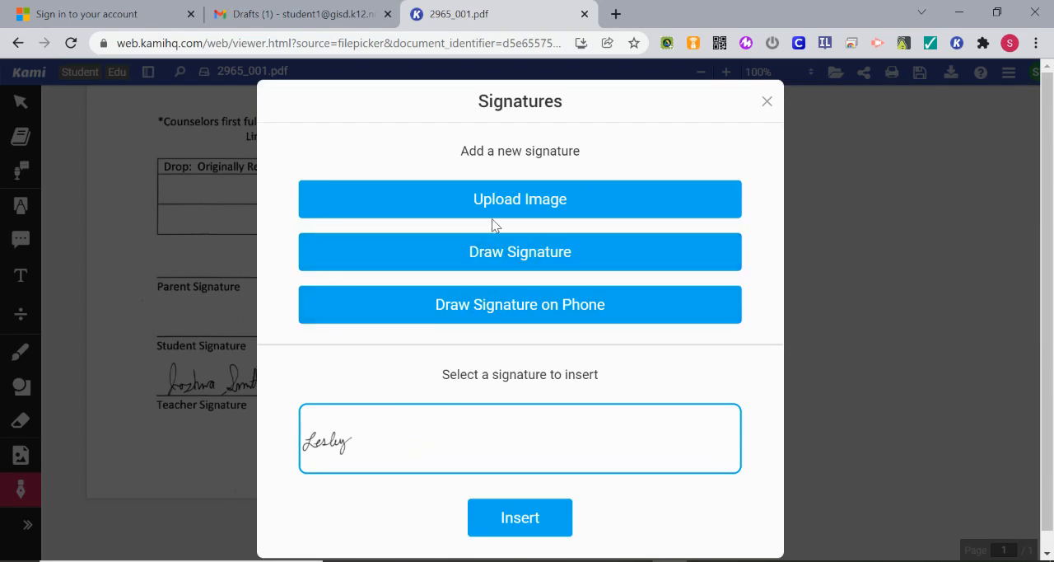
mouse_move(520, 251)
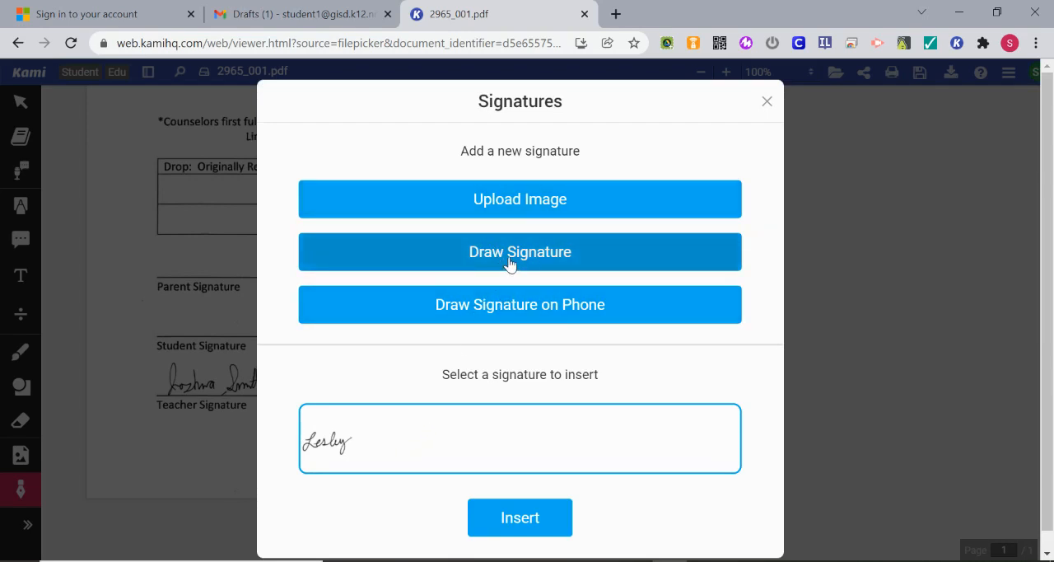
Draw a second, printed-style 'Lesley' signature and upload it alongside the cursive one.
left_click(521, 250)
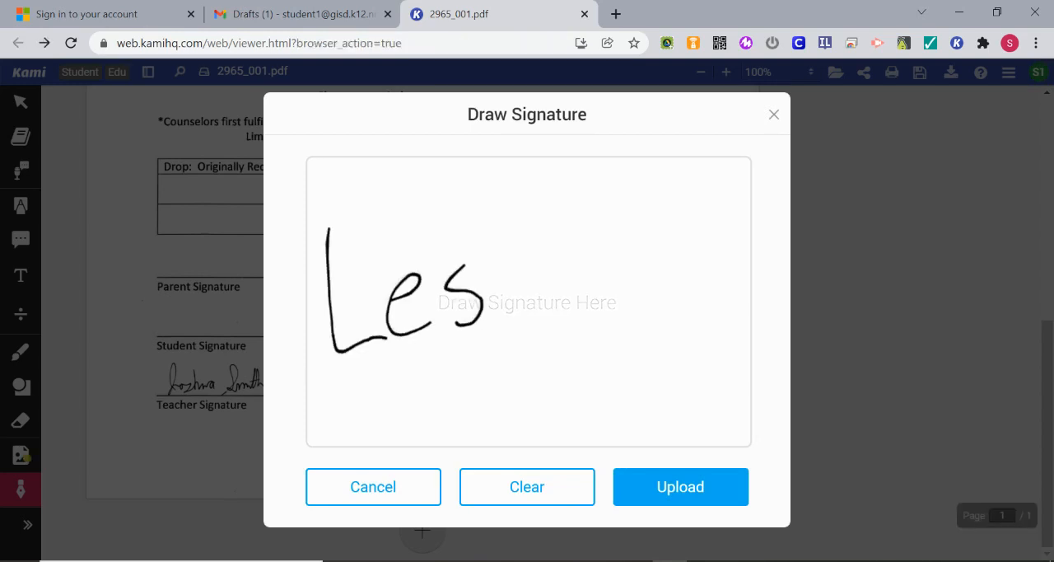
left_click_drag(491, 230, 577, 359)
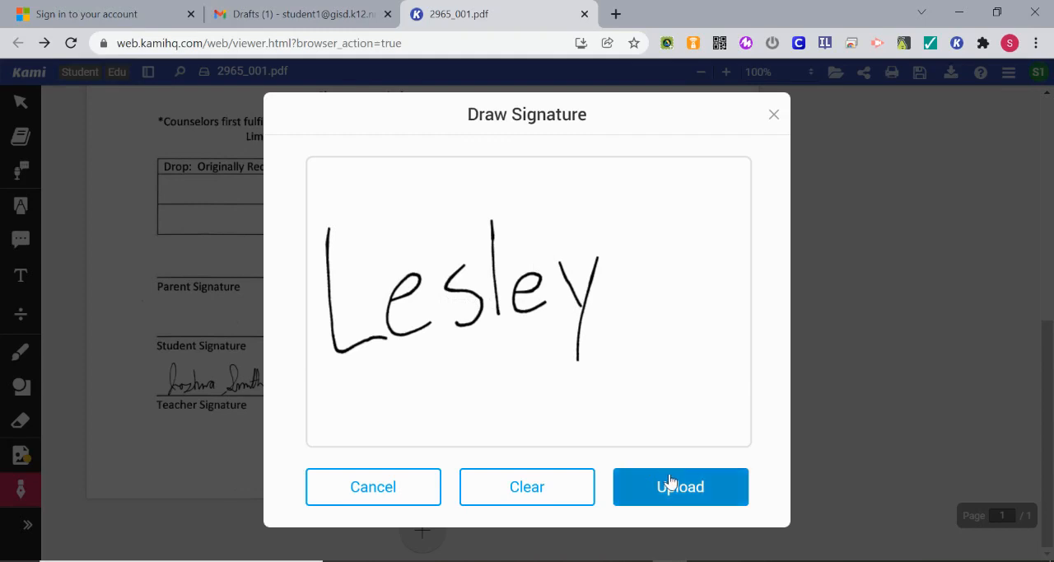
left_click(680, 486)
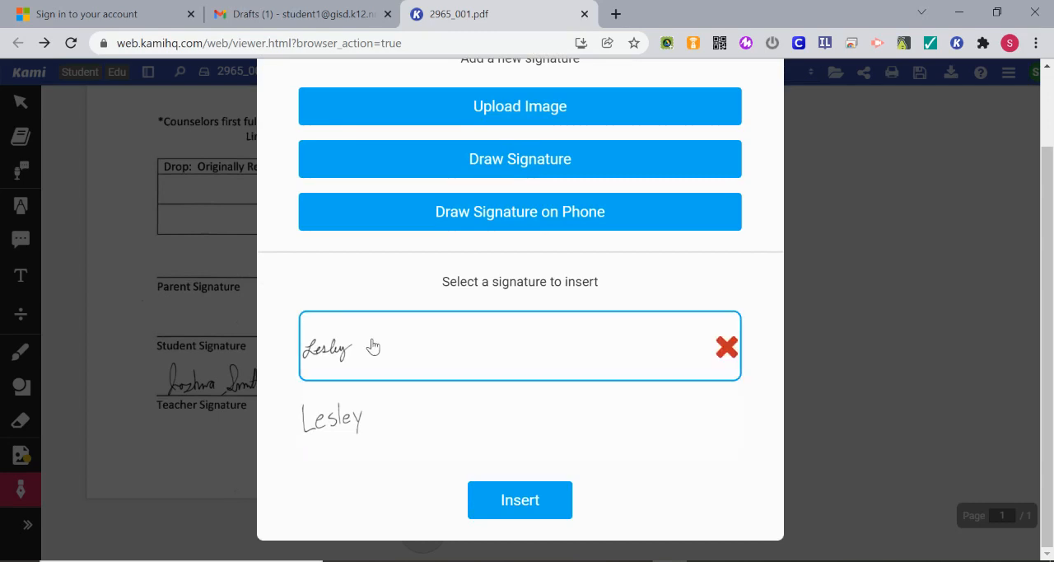
Insert the cursive 'Lesley' signature onto the Parent Signature line.
left_click(521, 501)
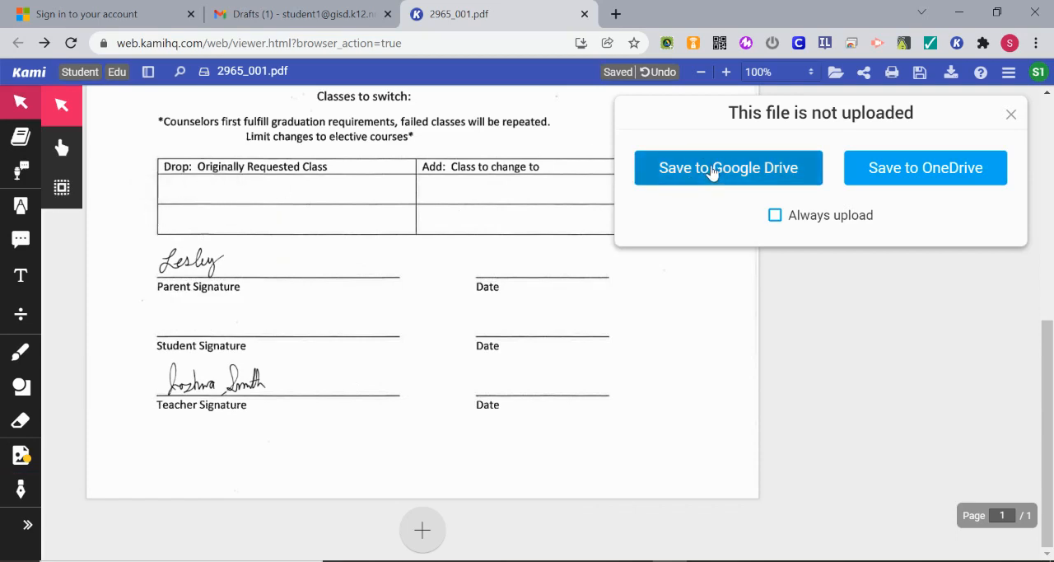
Save the signed form to Google Drive and export it to the computer as a PDF with all annotations.
left_click(728, 168)
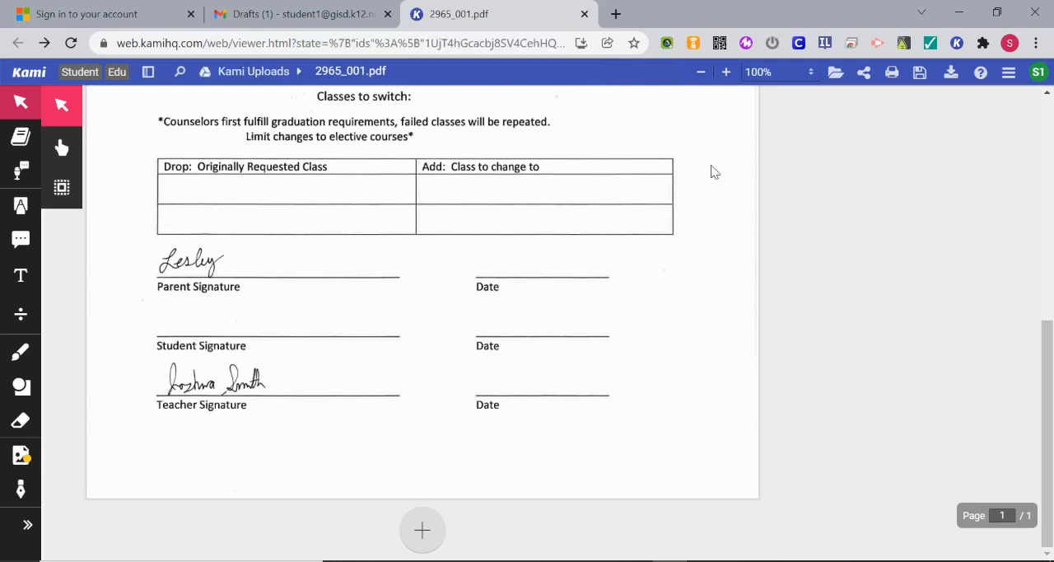
mouse_move(952, 72)
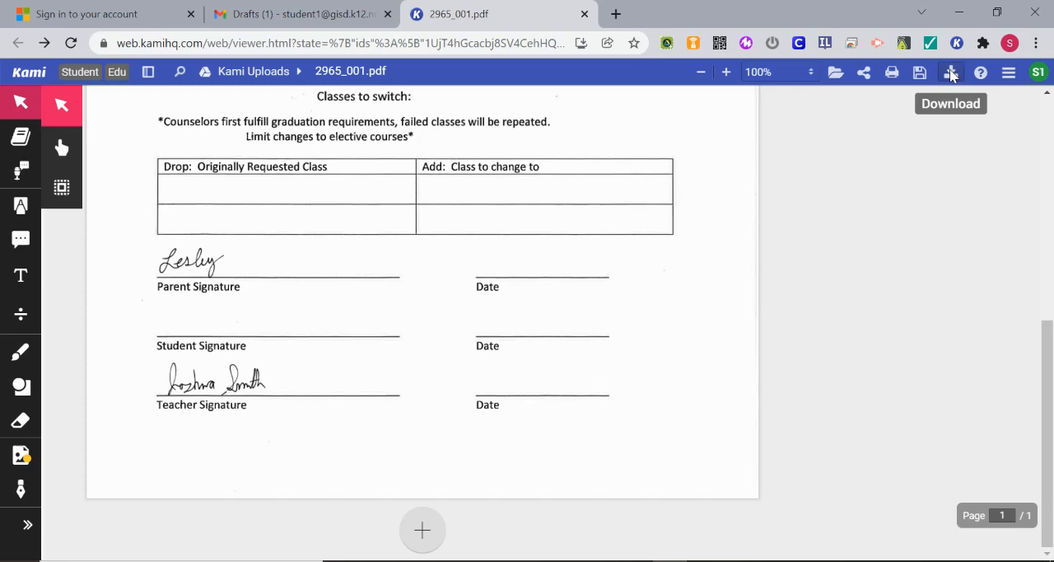
left_click(950, 72)
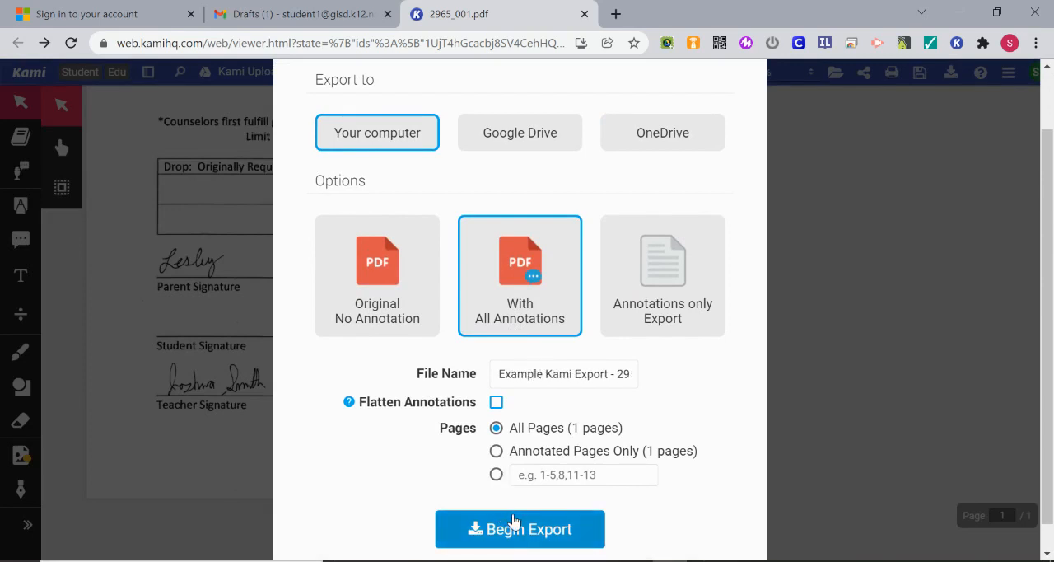
left_click(520, 528)
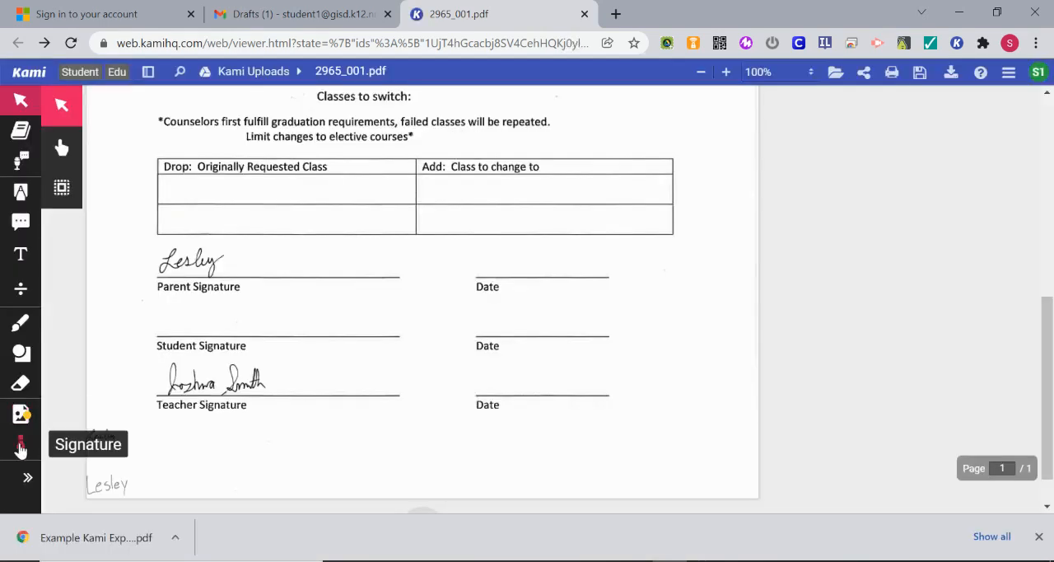
Place the printed 'Lesley' signature on the form, then start a new Gmail message.
left_click(19, 443)
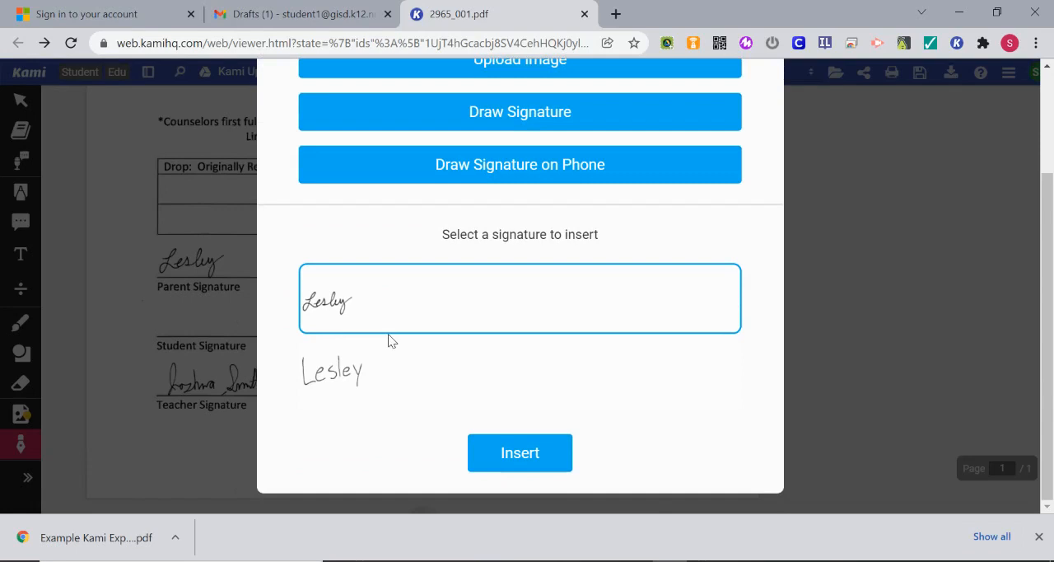
left_click(520, 372)
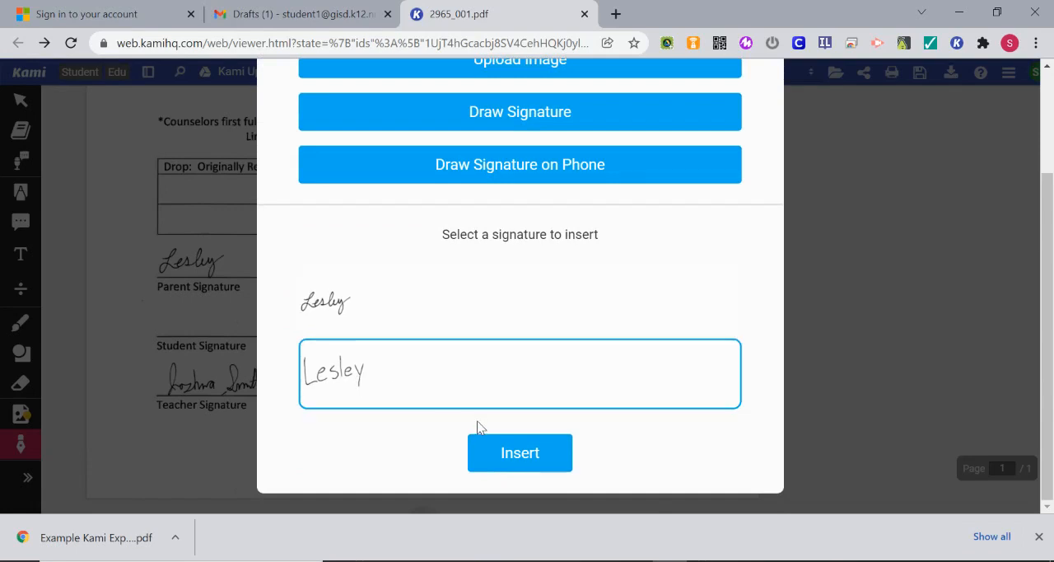
left_click(520, 451)
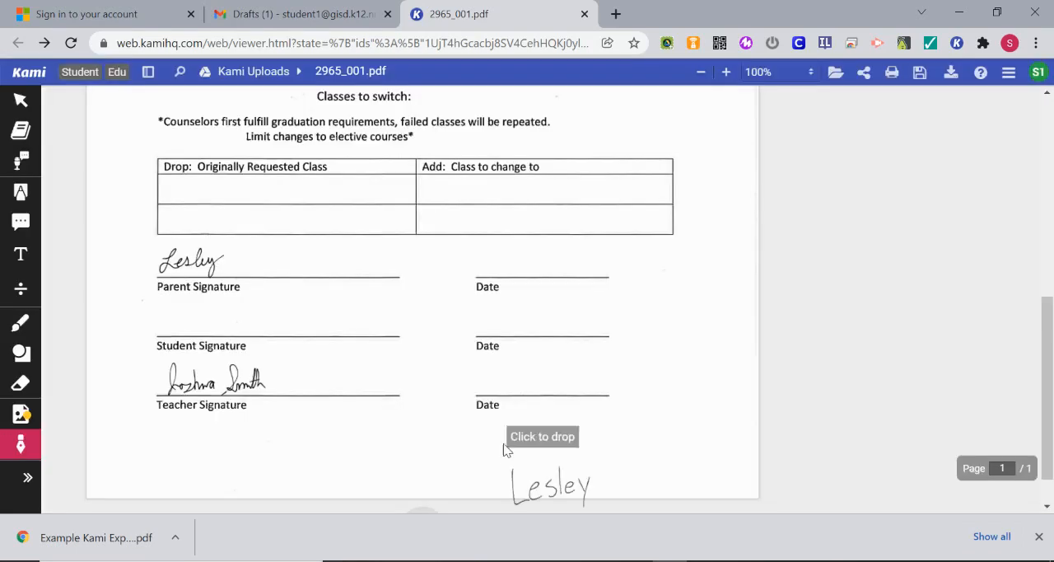
left_click_drag(552, 485, 223, 318)
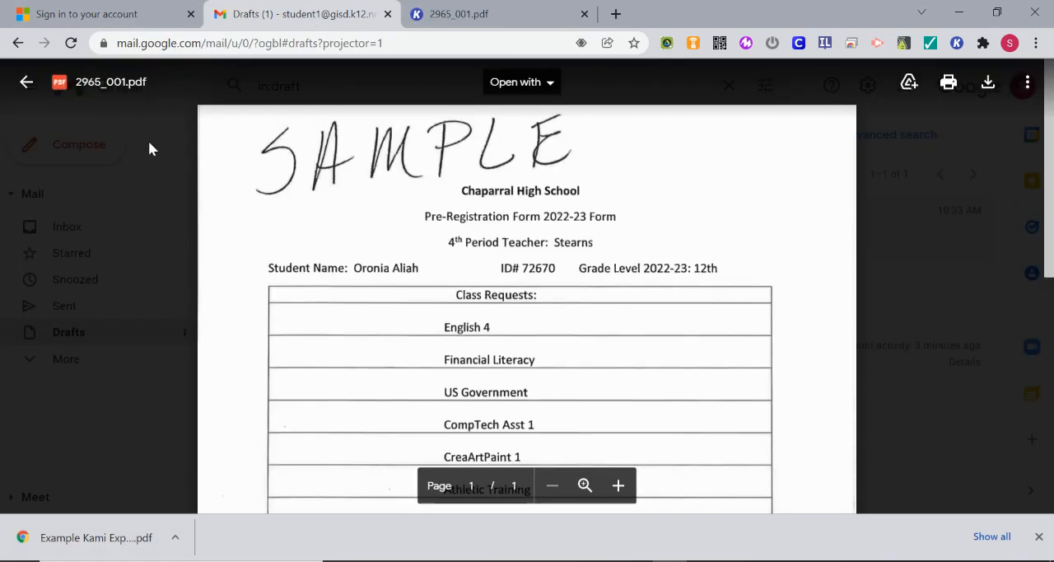
left_click(79, 145)
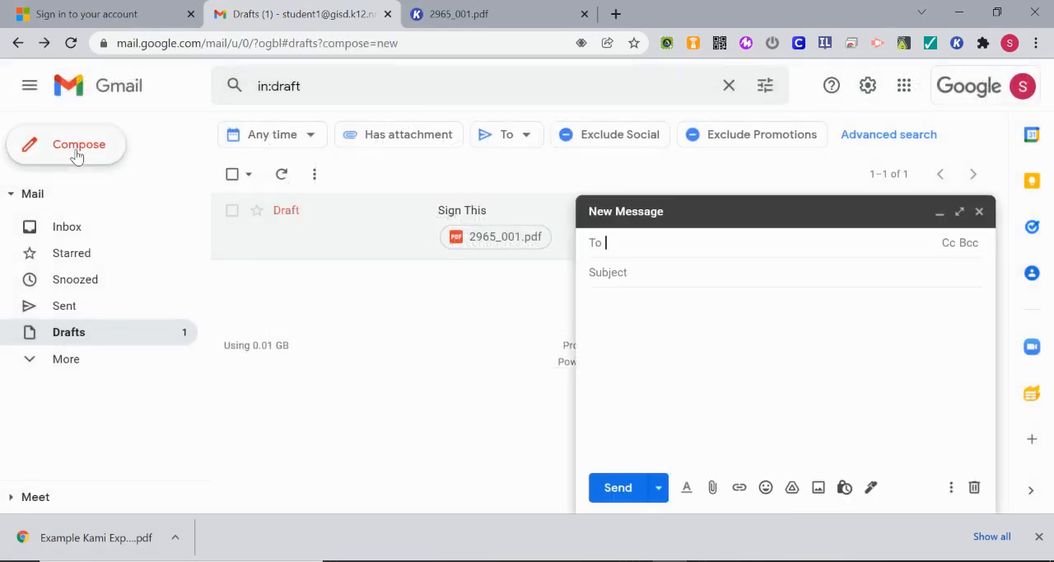